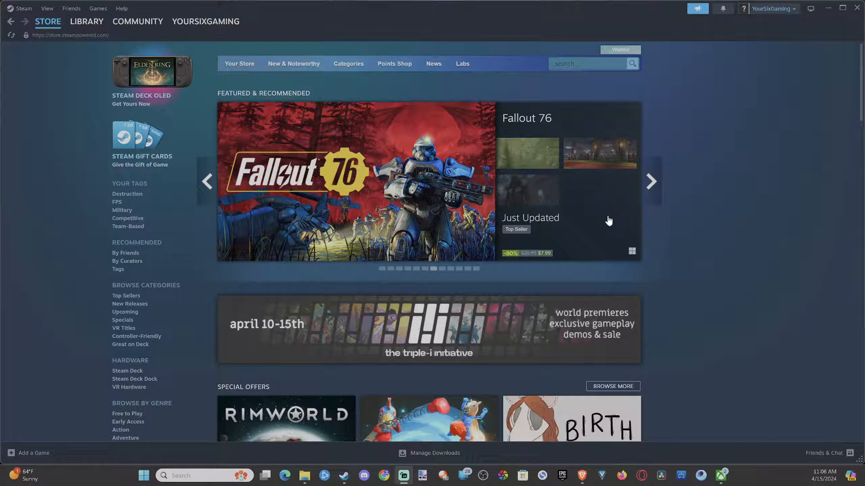
# Open the Fallout 76 store page past the age check and show the friends list.
pyautogui.click(353, 182)
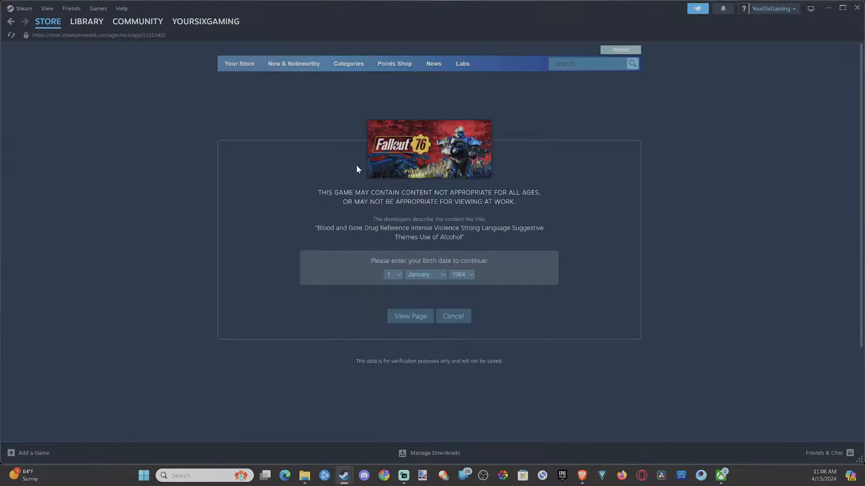
pyautogui.click(410, 316)
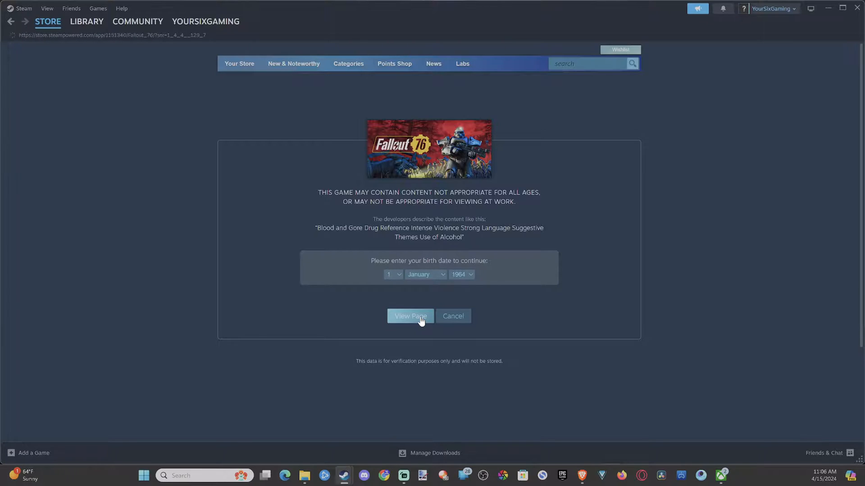
pyautogui.click(410, 316)
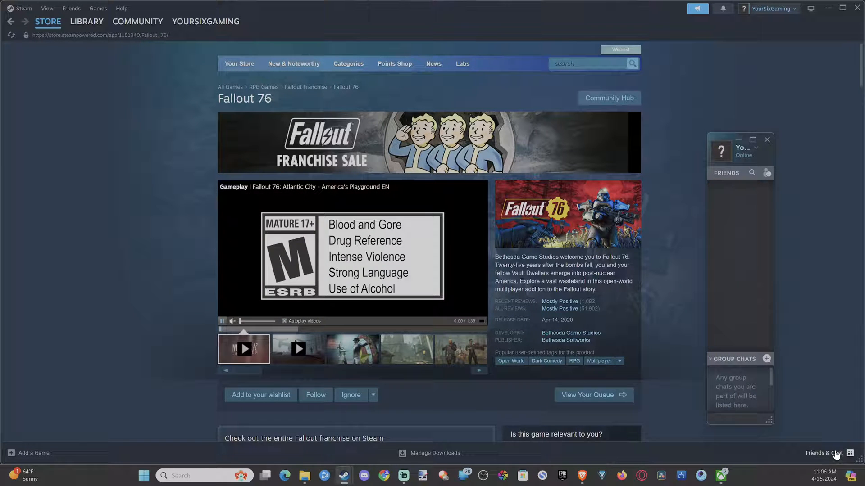
# Close the Friends window and open Steam Settings on the Notifications section.
pyautogui.click(752, 140)
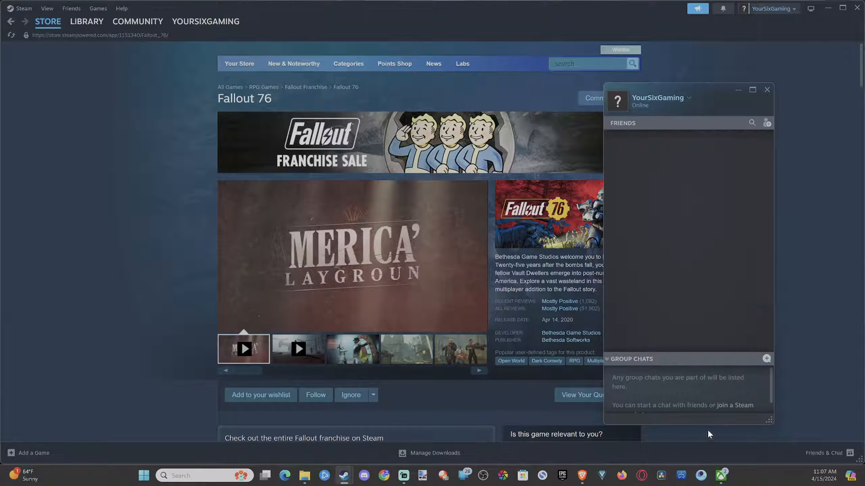
pyautogui.click(23, 8)
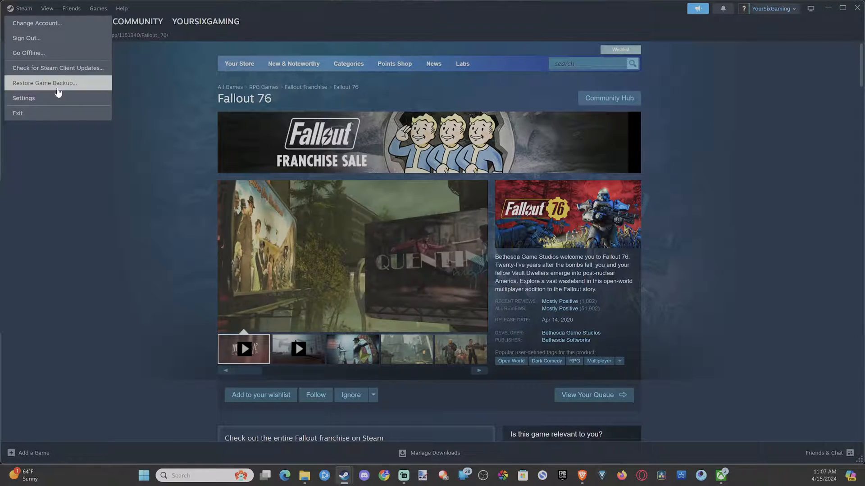
pyautogui.click(24, 98)
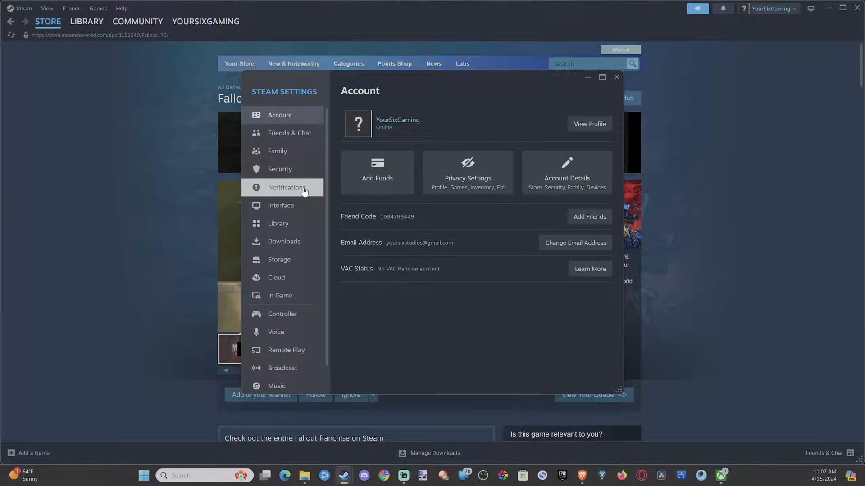
pyautogui.click(286, 187)
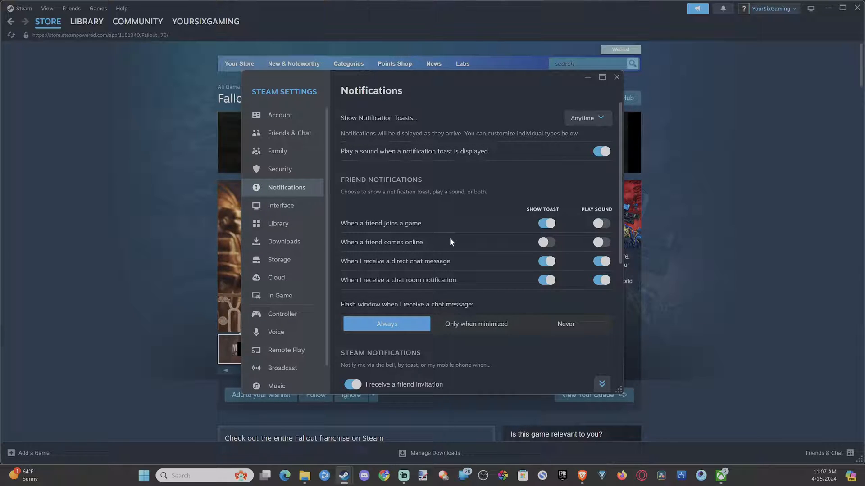
# Switch on the Show Toast toggle for 'When a friend comes online'.
pyautogui.click(546, 224)
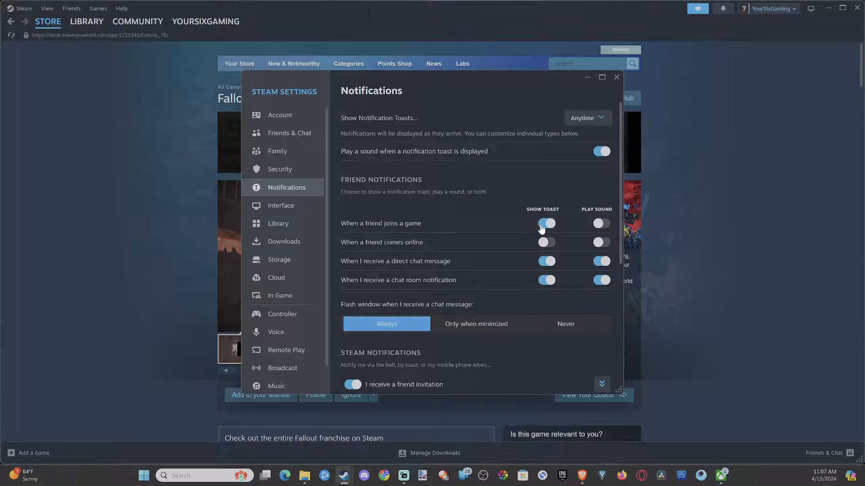
pyautogui.click(546, 223)
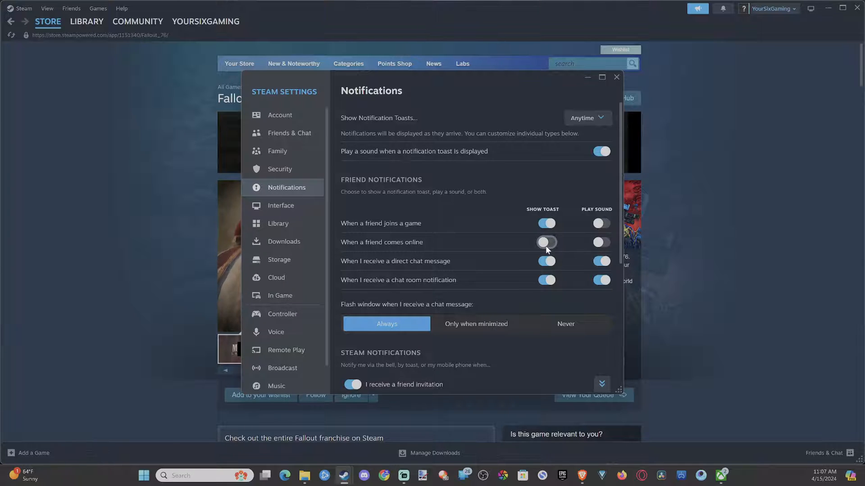
pyautogui.click(546, 242)
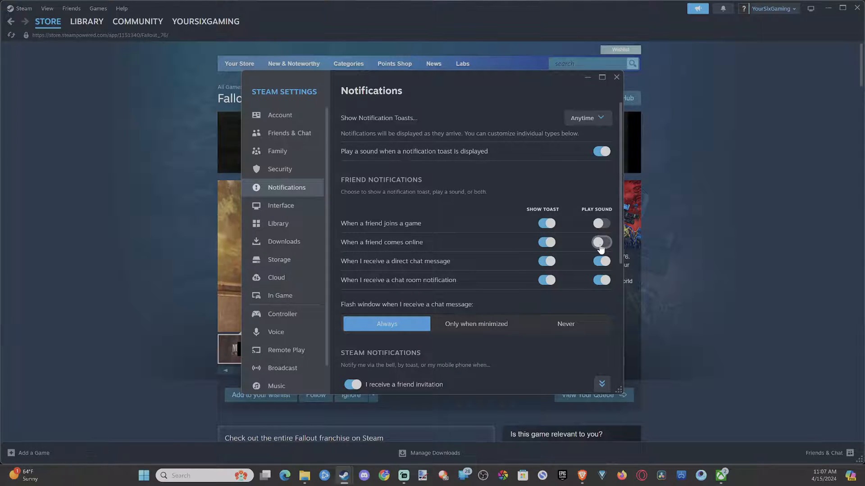
pyautogui.click(600, 242)
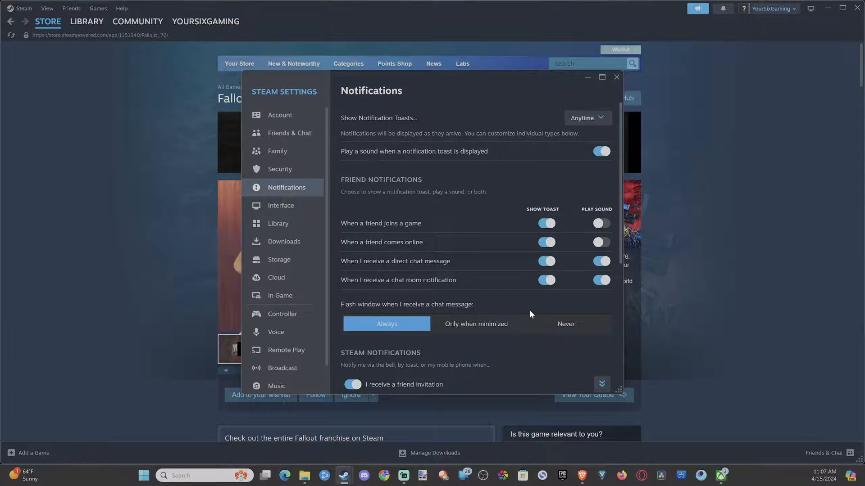
pyautogui.moveTo(532, 306)
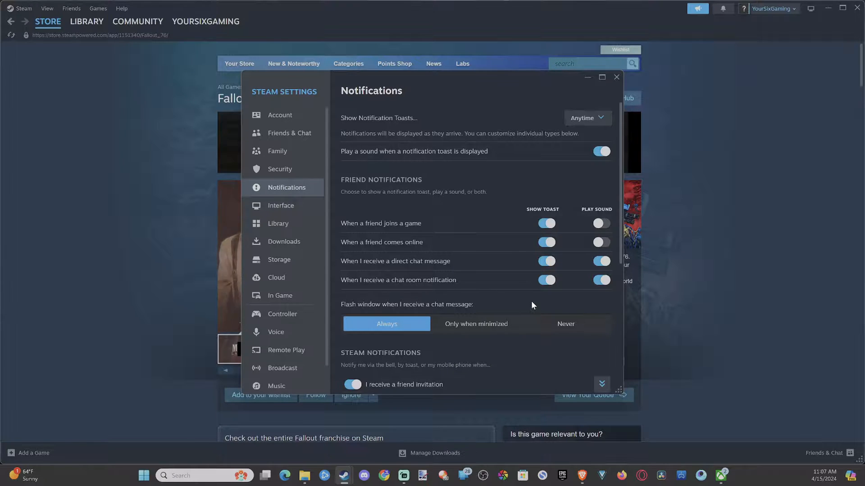
pyautogui.moveTo(580, 277)
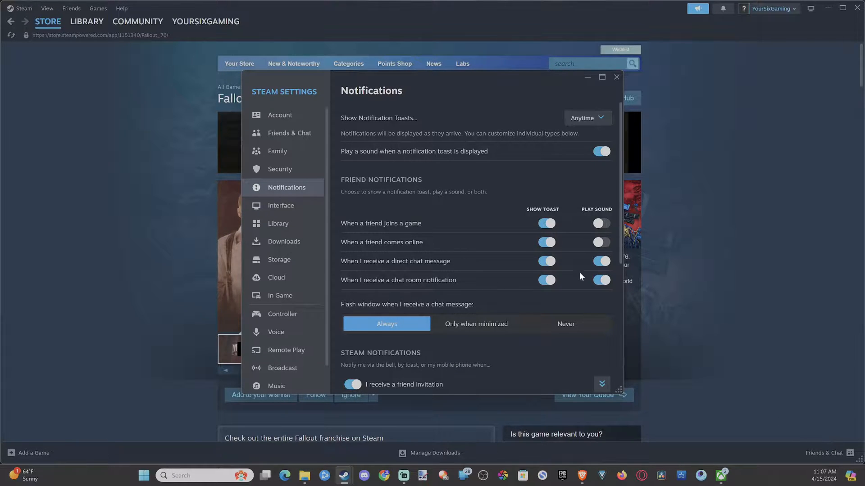
# Turn the friend-online toast back off and scroll down to the Steam notification types.
pyautogui.click(546, 243)
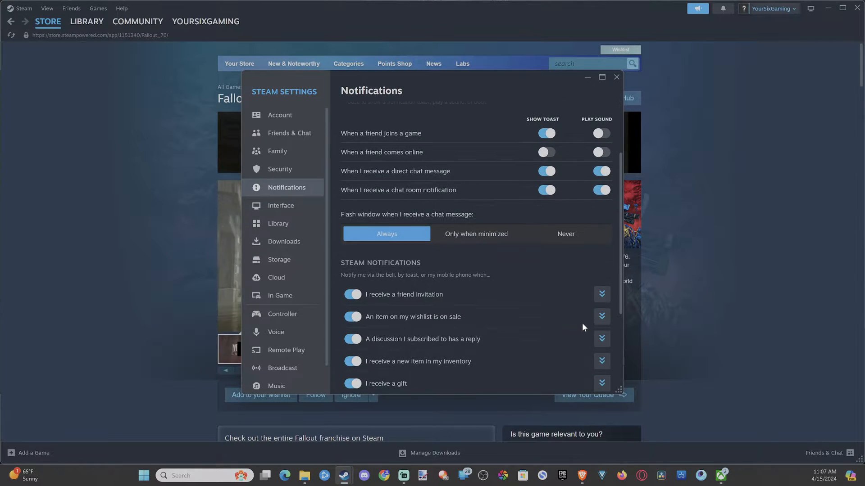
pyautogui.scroll(-3)
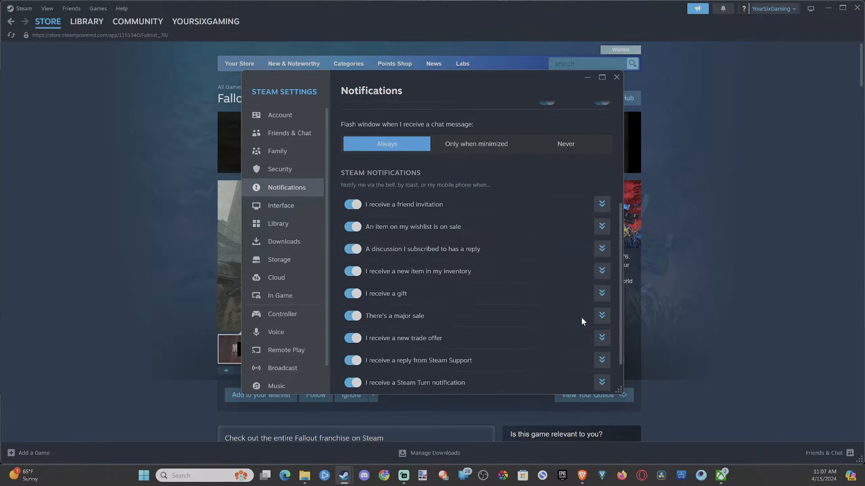
pyautogui.scroll(-3)
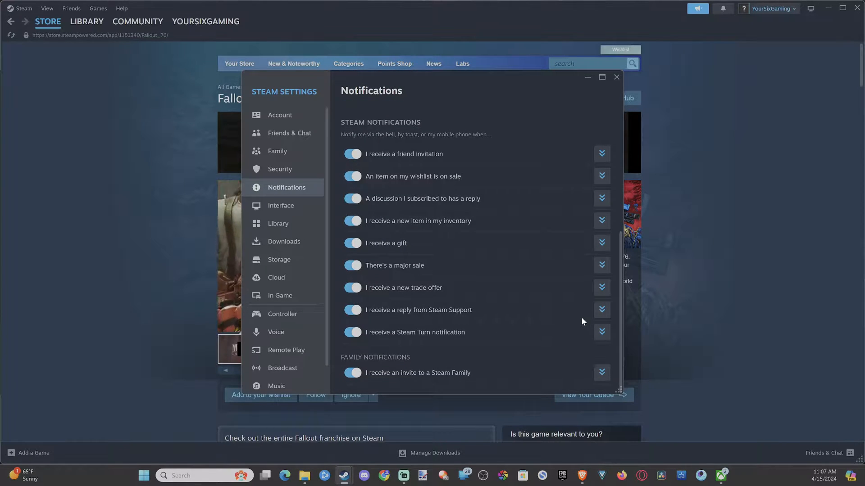